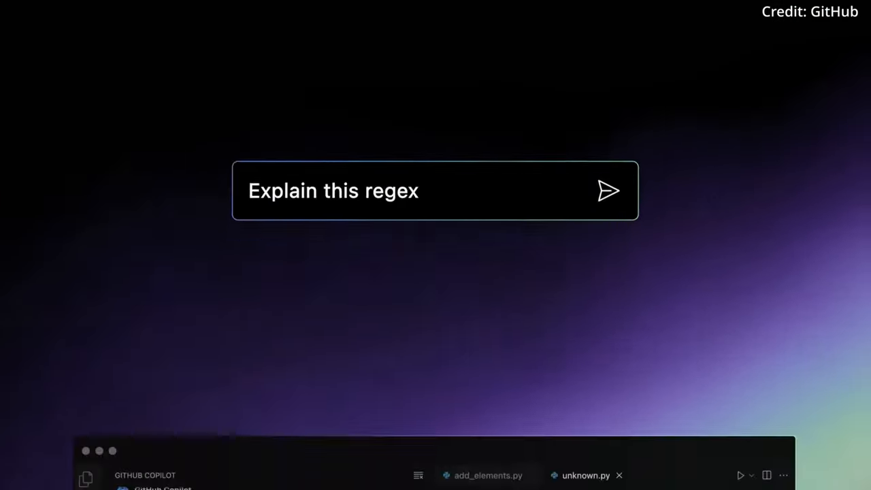
Go to the repository's Code page showing the awesome_feature branch banner.
click(608, 189)
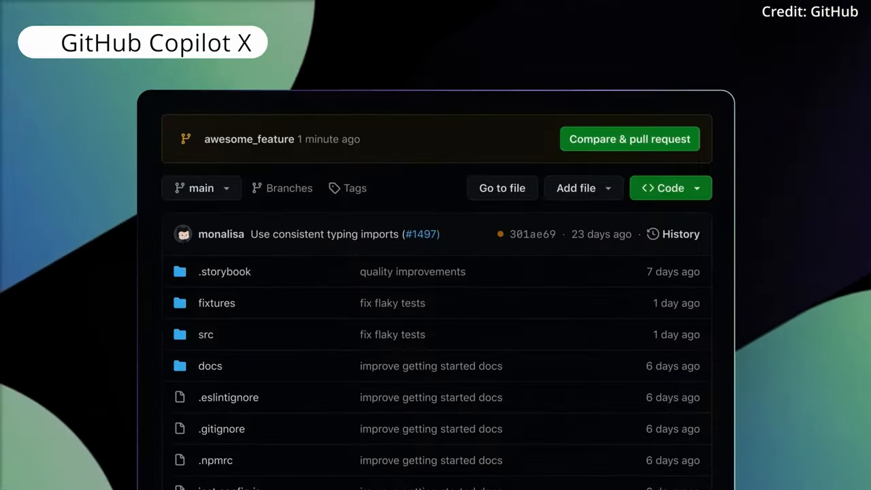
Switch from the repository view to the Dev Home setup confirmation prompt.
click(628, 139)
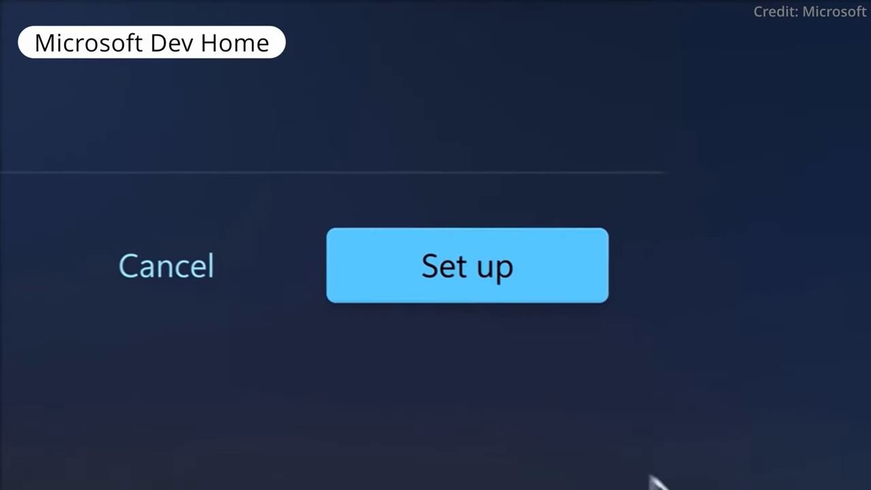
Confirm machine setup, browse Dev Drive and Terminal Copilot, then reach OpenCopilot's landing page.
click(466, 266)
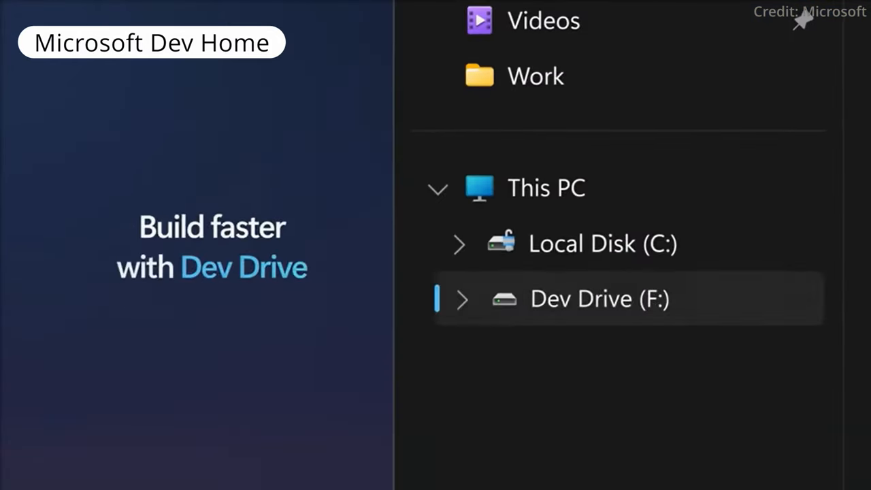
scroll(down, 3)
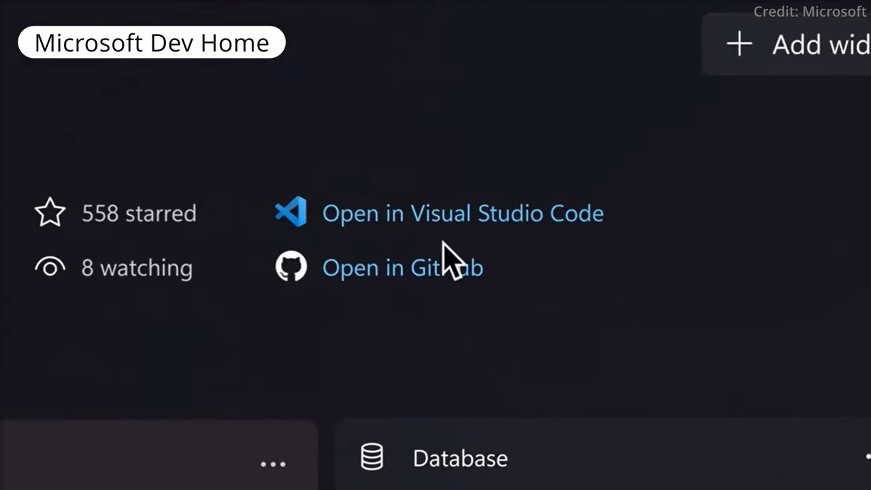
click(463, 213)
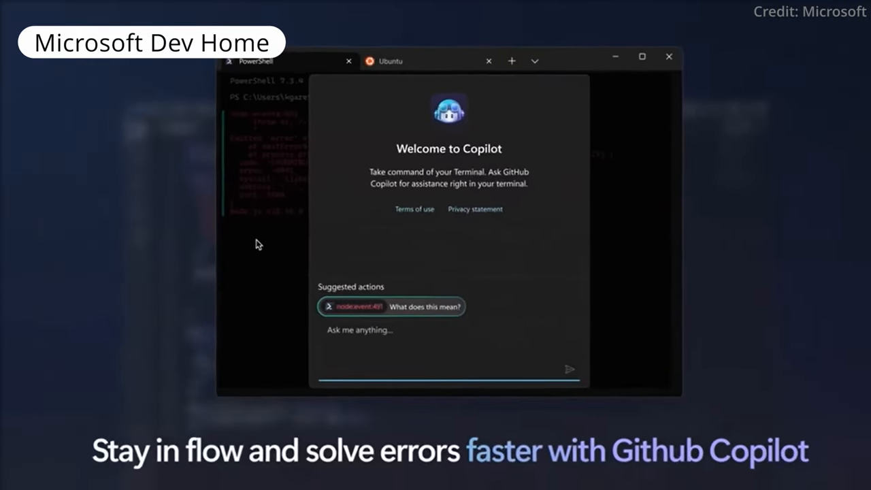
click(391, 306)
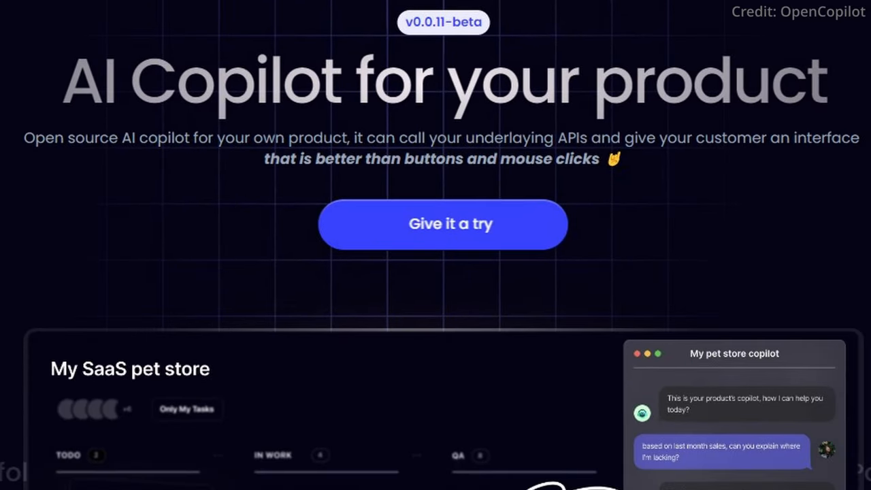
Scroll through the Introduction and Getting started documentation pages.
scroll(down, 3)
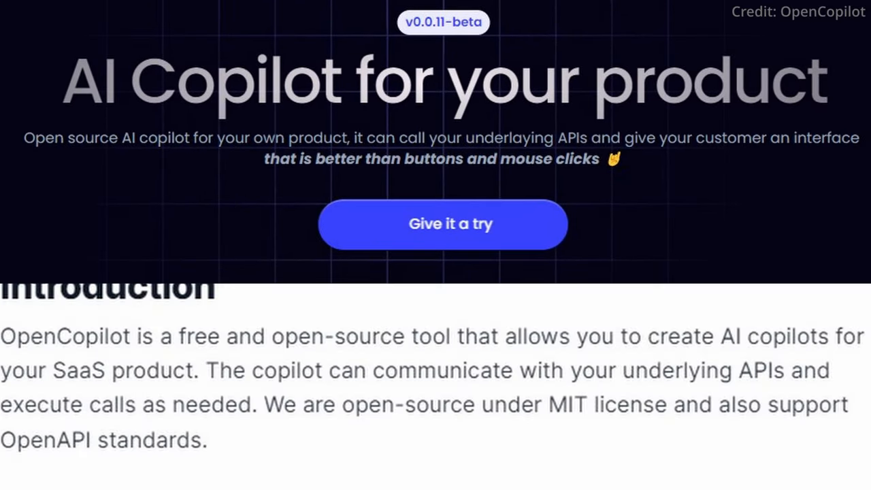
scroll(down, 3)
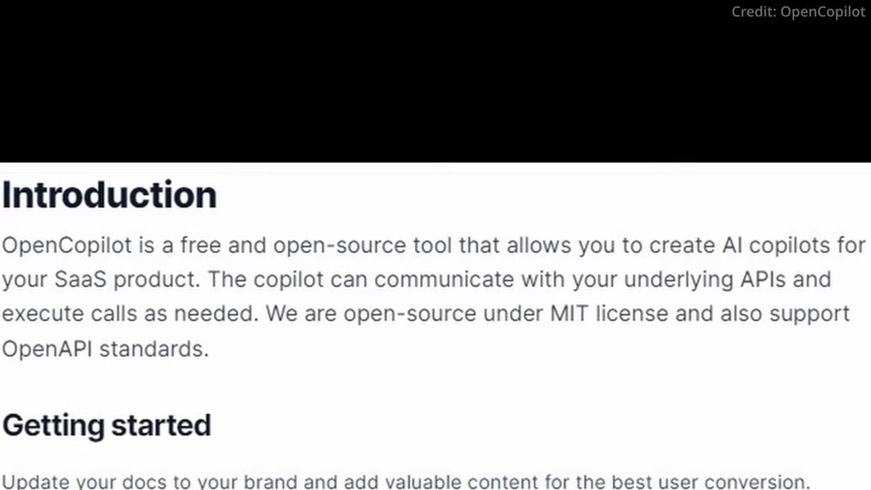
scroll(down, 3)
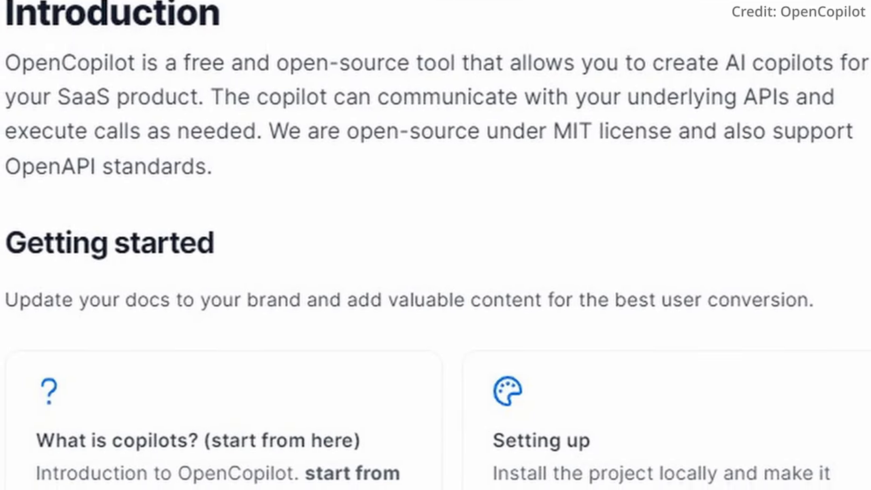
scroll(down, 3)
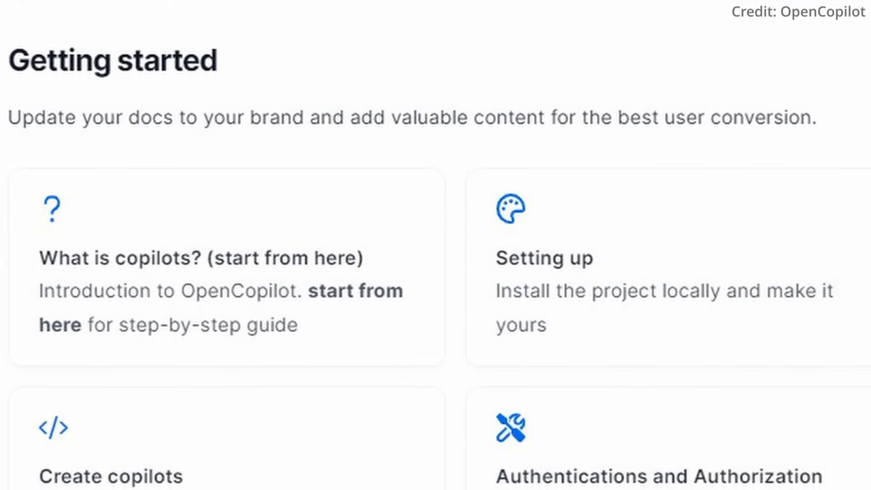
scroll(down, 3)
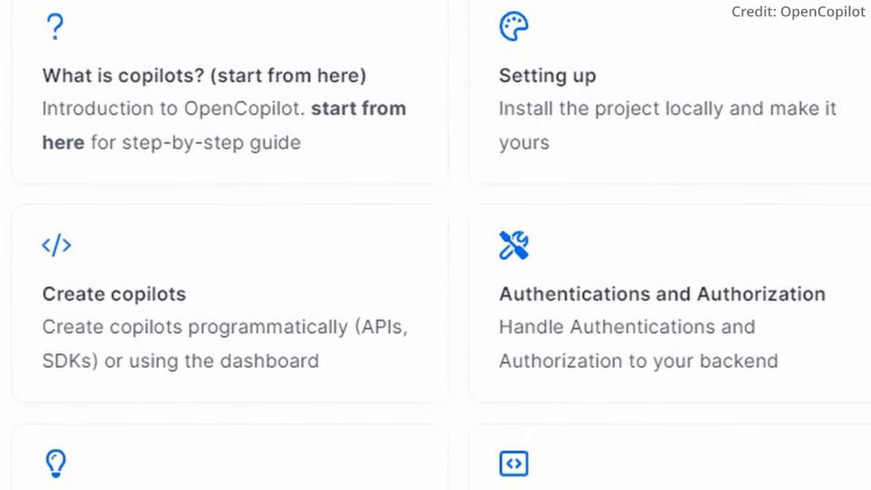
scroll(down, 3)
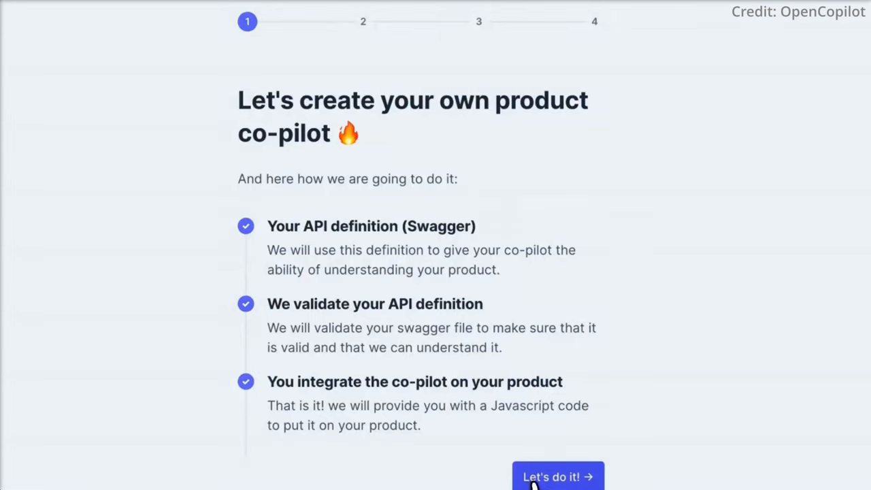
Build the pet store copilot from the pre-made demo swagger file and open its embed code.
click(557, 476)
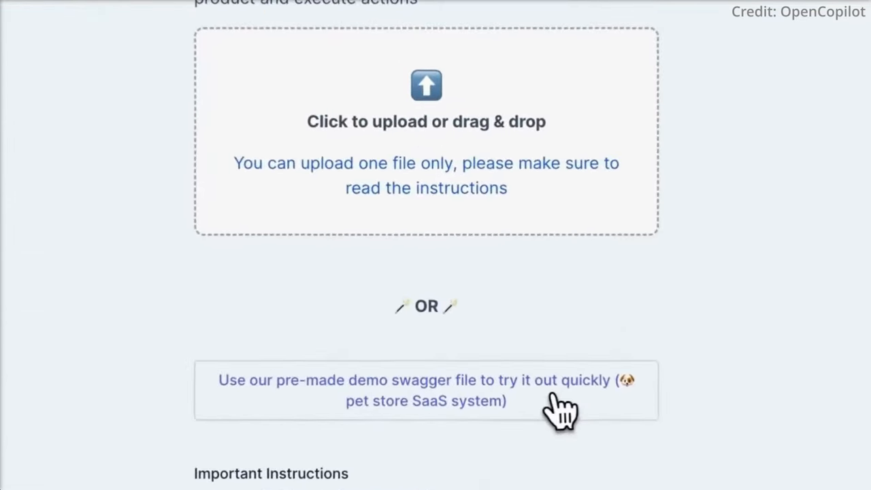
click(426, 390)
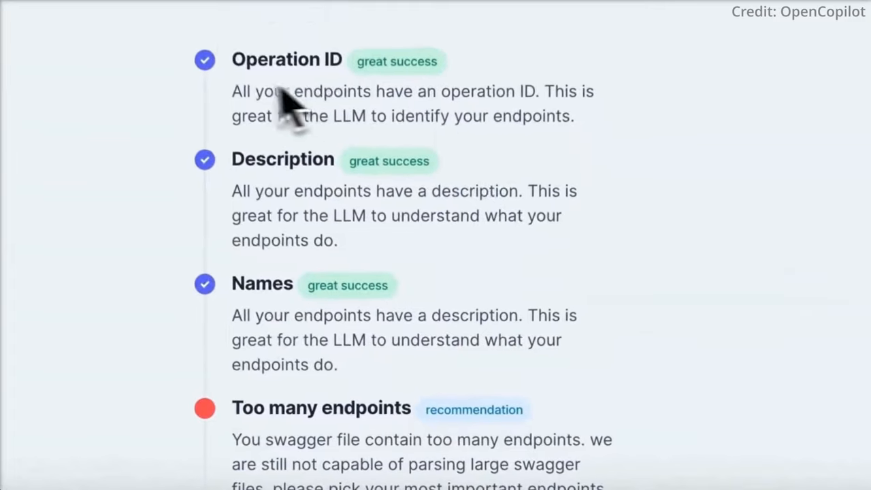
scroll(down, 3)
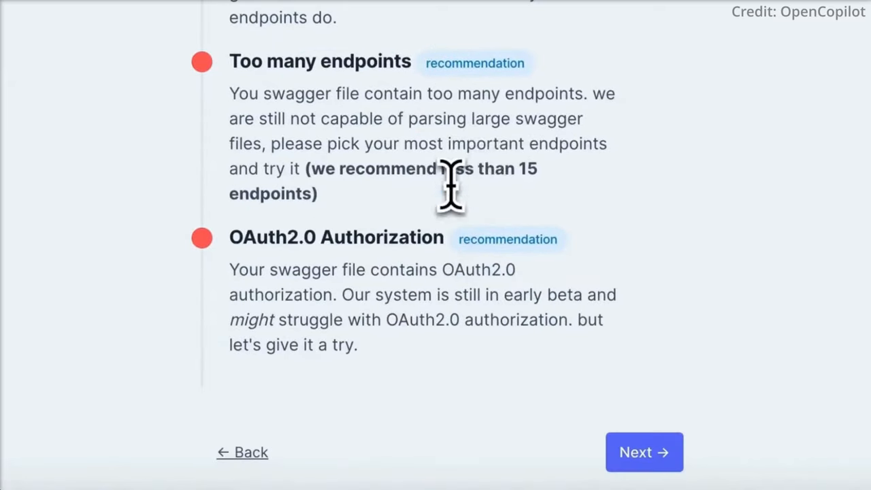
double_click(508, 239)
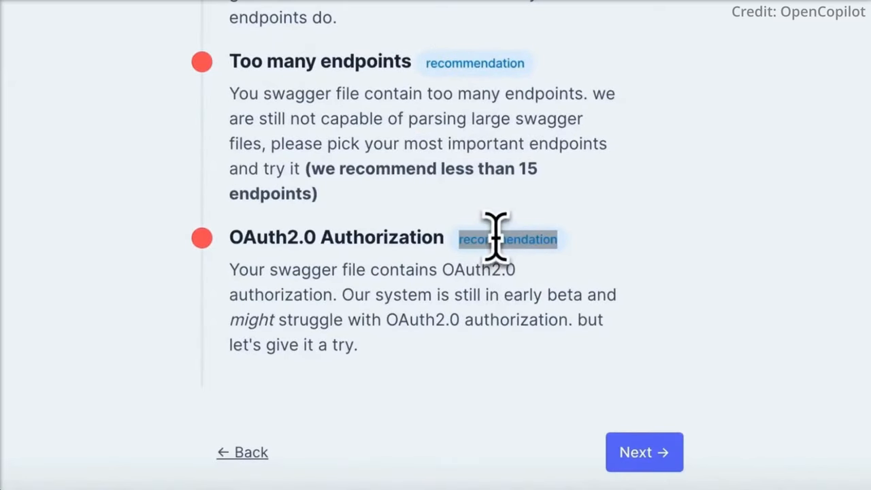
click(644, 452)
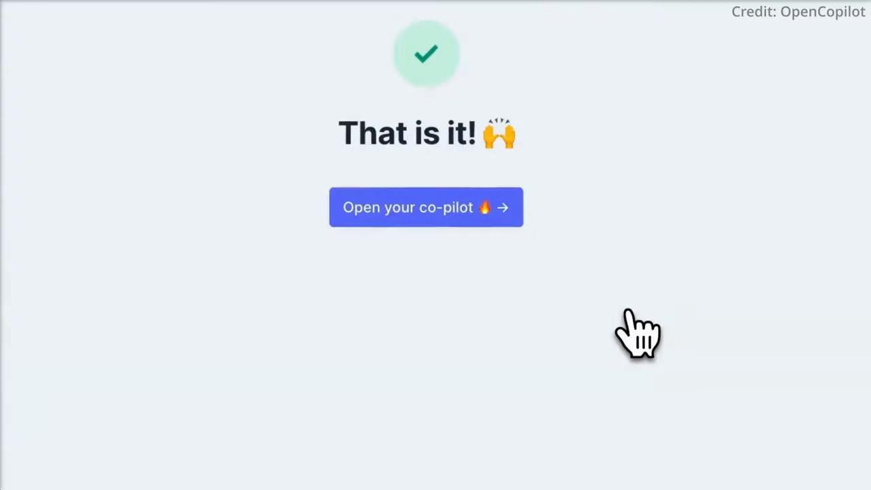
click(426, 207)
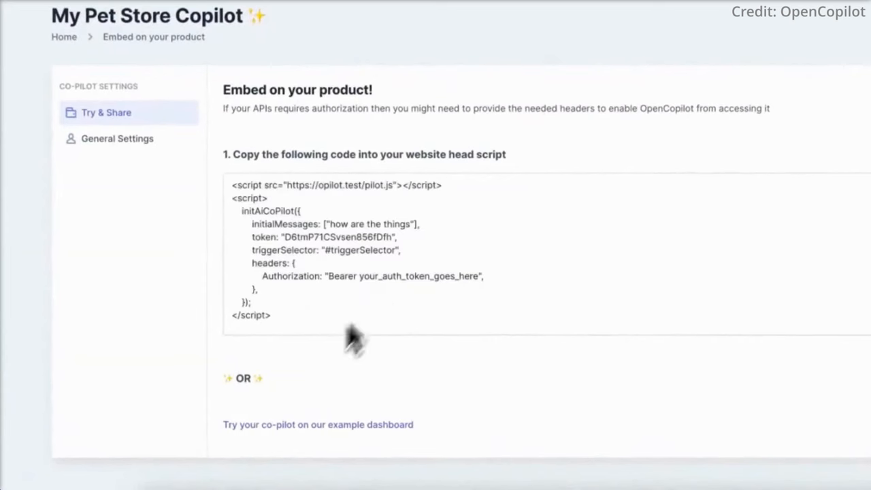
Try the copilot on the example pet store dashboard and open its chat.
click(318, 424)
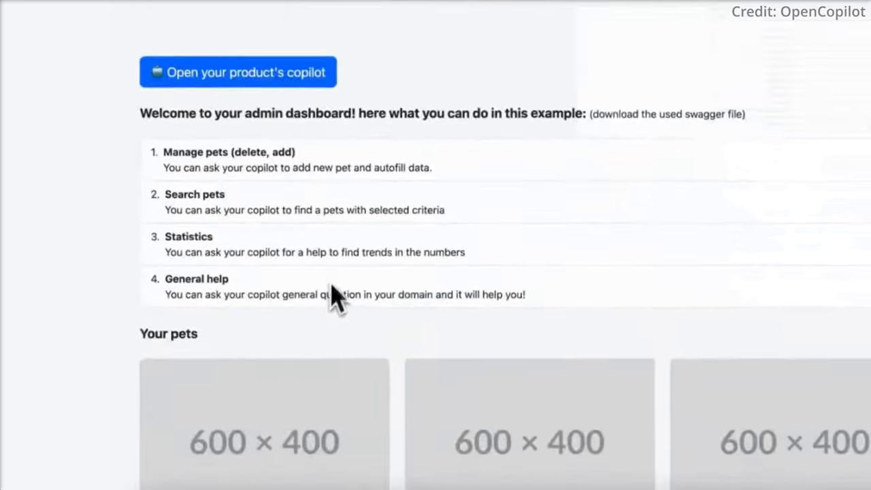
click(237, 72)
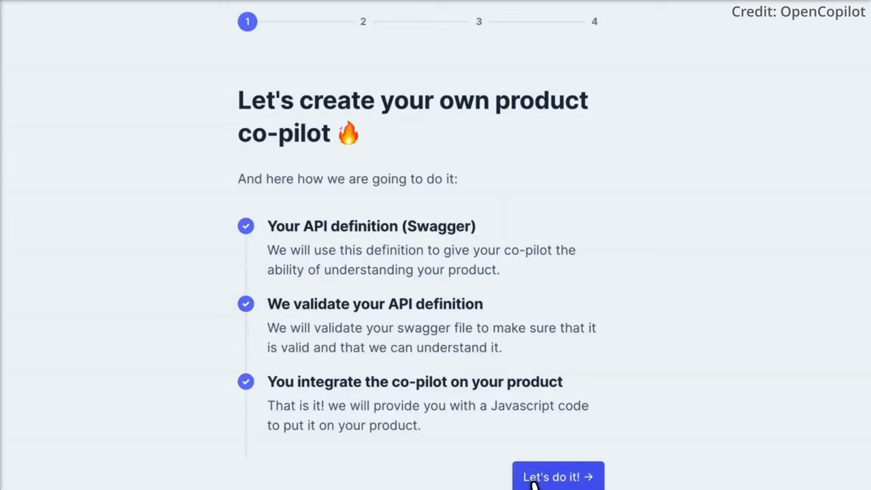
Advance to the swagger upload step and bring up the Pet Store Demo option.
click(557, 477)
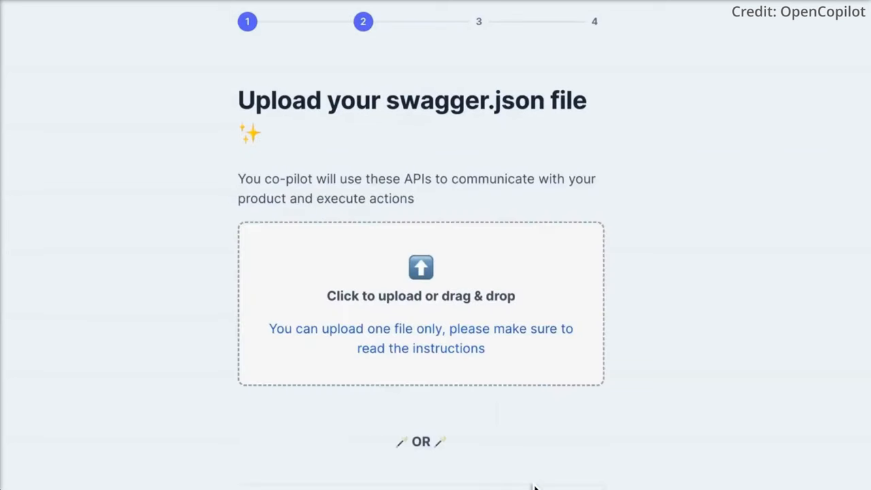
scroll(down, 3)
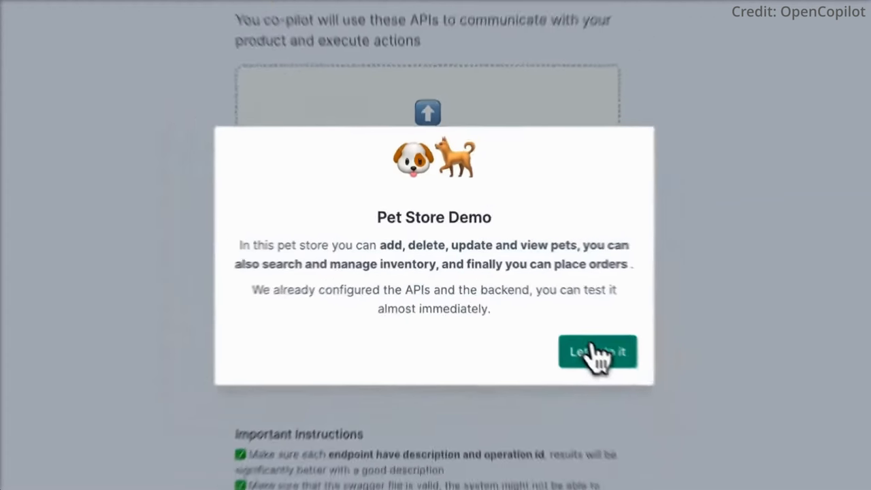
Confirm the Pet Store Demo, then search the dashboard for 'D'ya Like Dags?'.
click(597, 352)
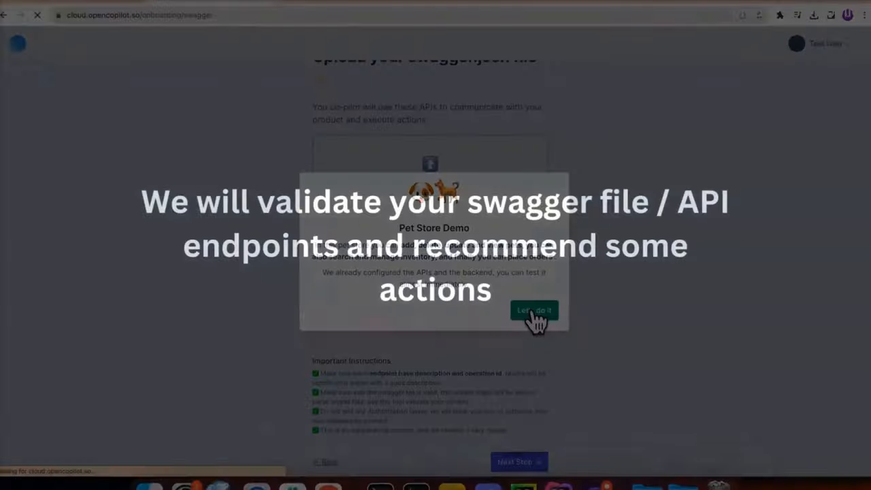
click(534, 311)
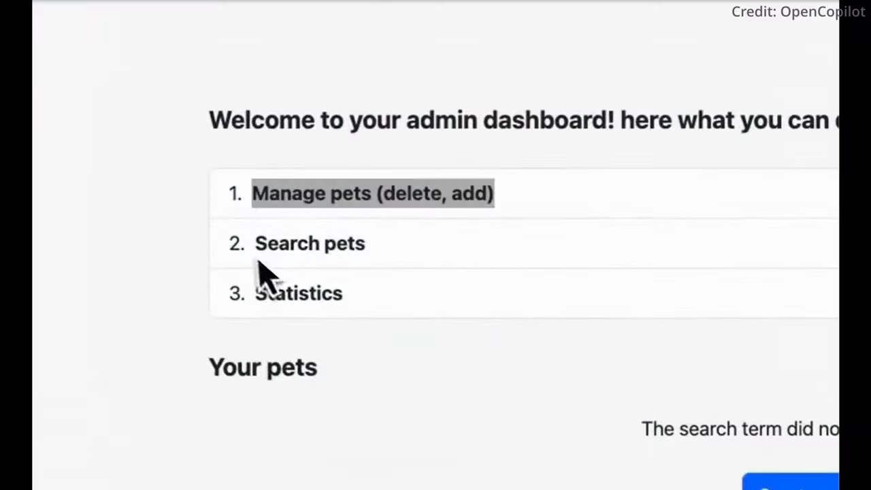
text(D'ya Like Dags??)
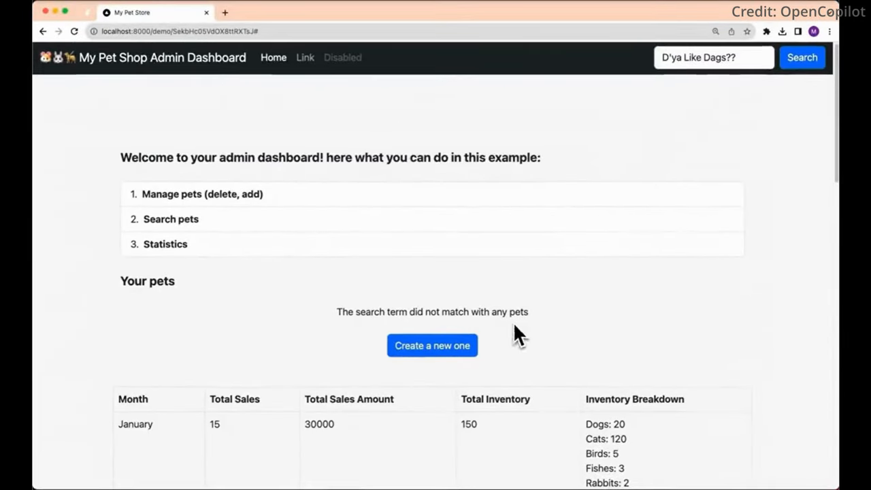
click(432, 345)
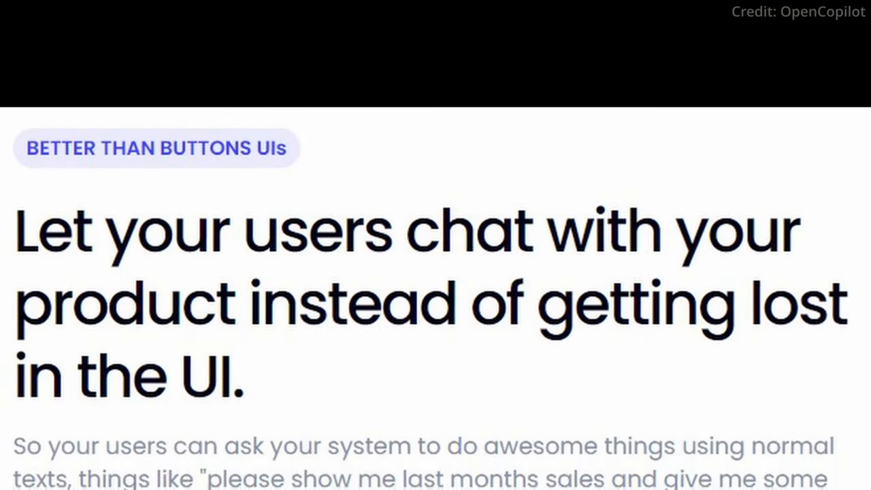
Scroll the landing page past the 'Let your users chat with your product' headline.
scroll(down, 3)
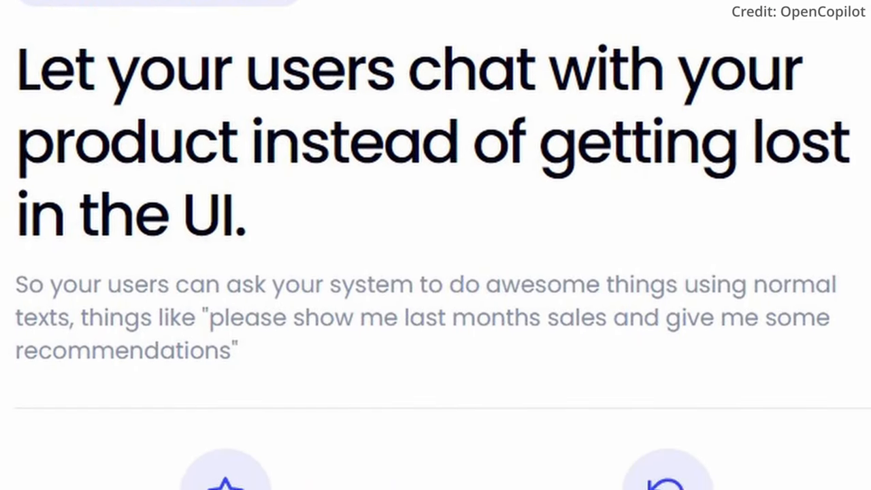
scroll(down, 3)
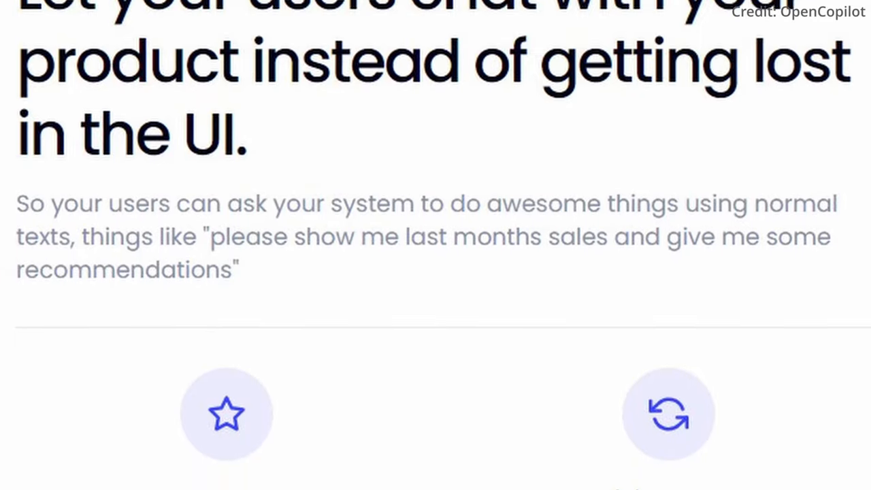
scroll(down, 3)
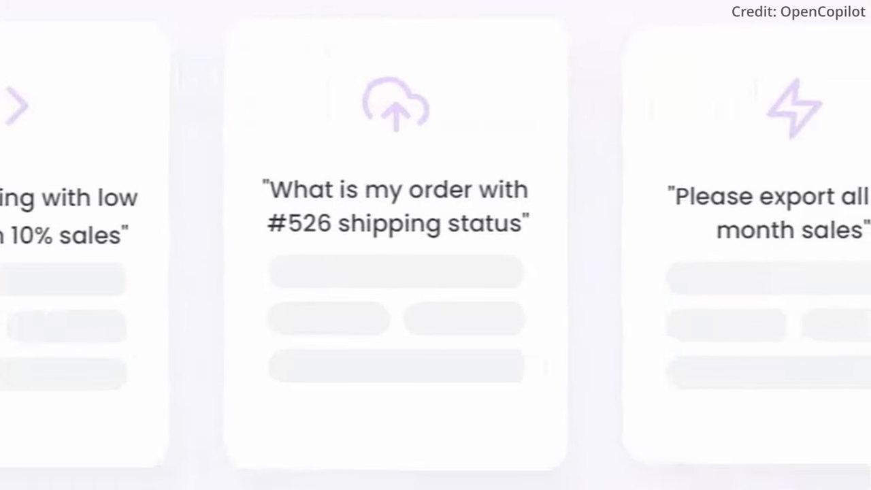
Scroll through the carousel of example prompt cards, like order #526 shipping status.
scroll(left, 3)
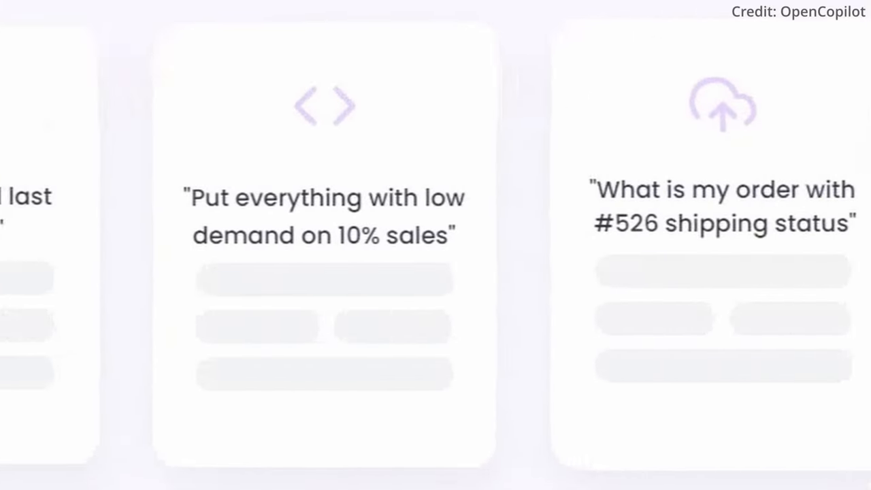
scroll(left, 3)
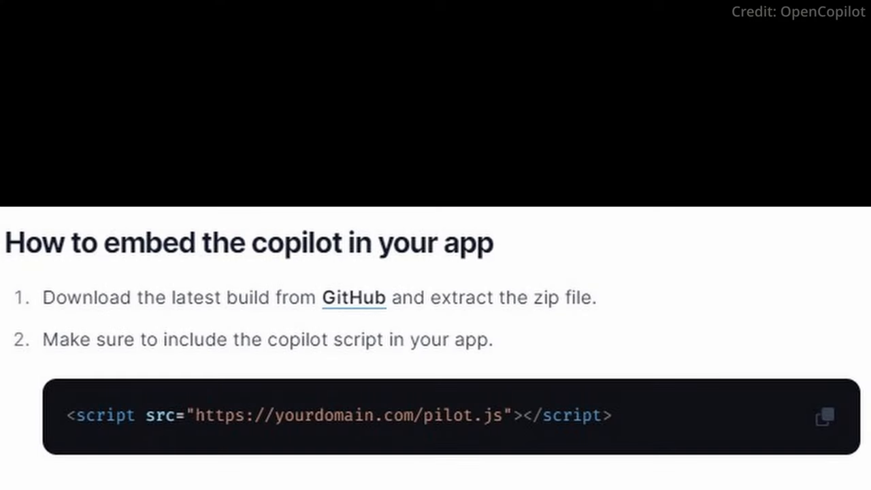
Scroll through the embed guide down to the initAiCoPilot initialization code.
scroll(down, 3)
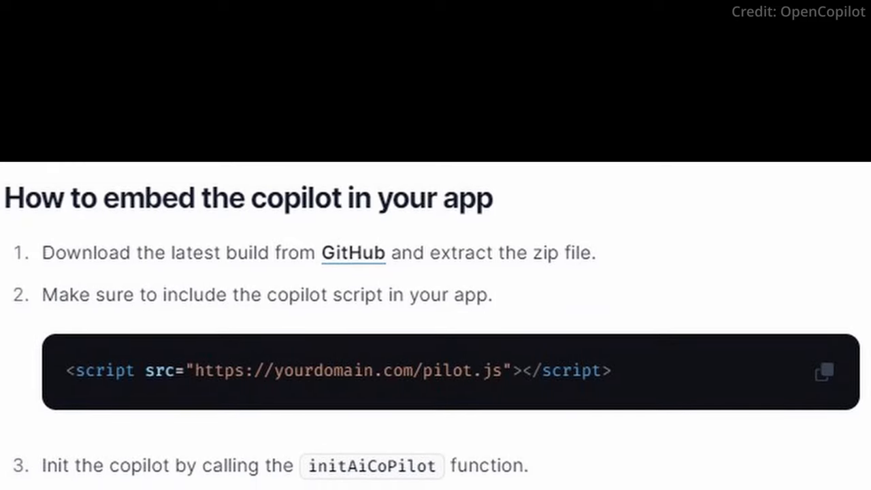
scroll(down, 3)
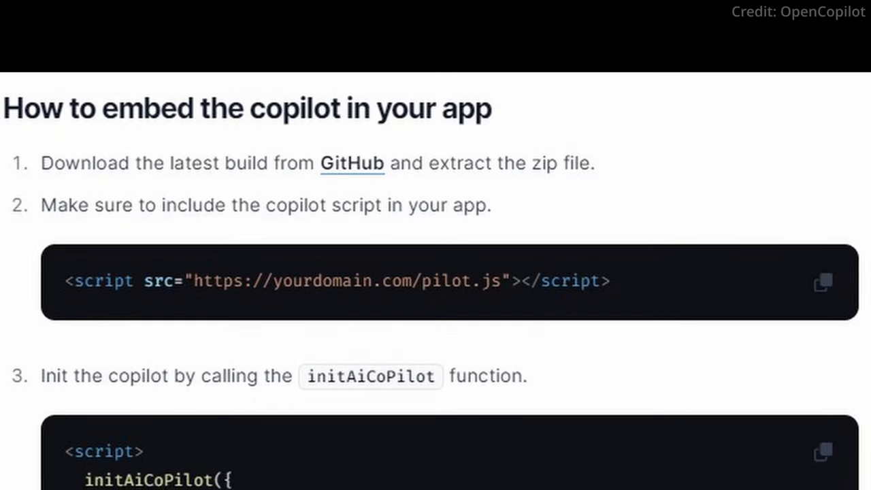
scroll(down, 3)
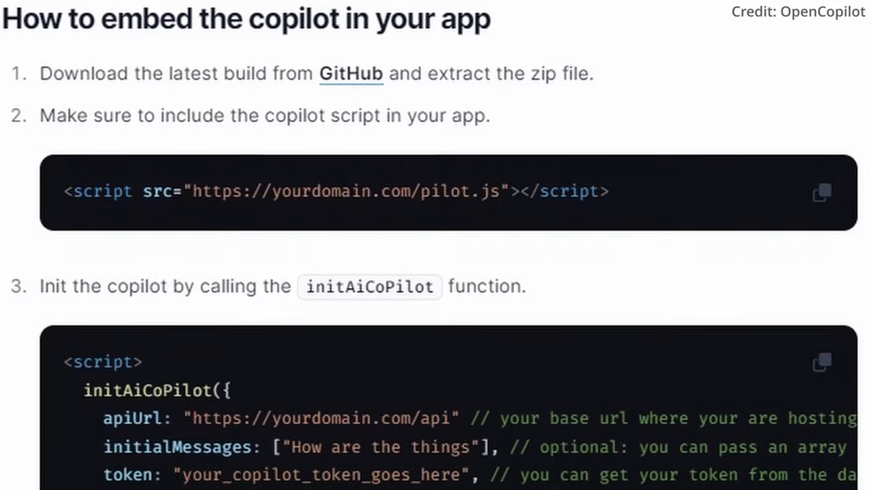
scroll(down, 3)
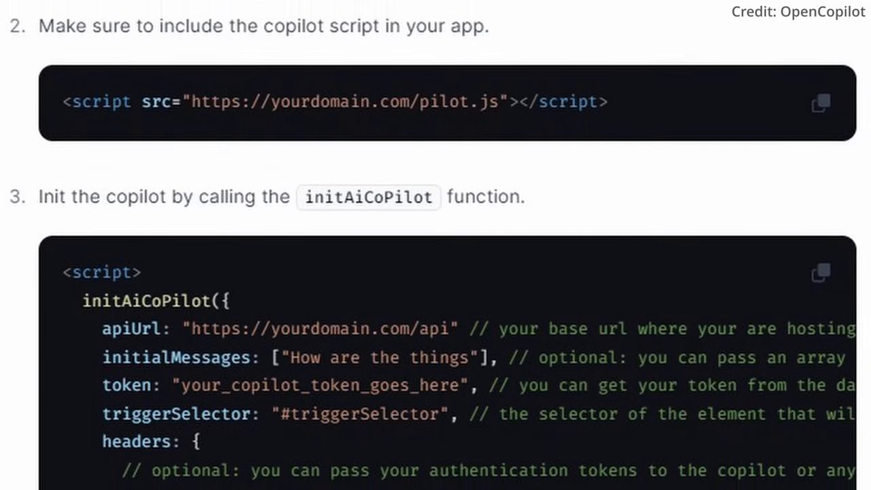
scroll(down, 3)
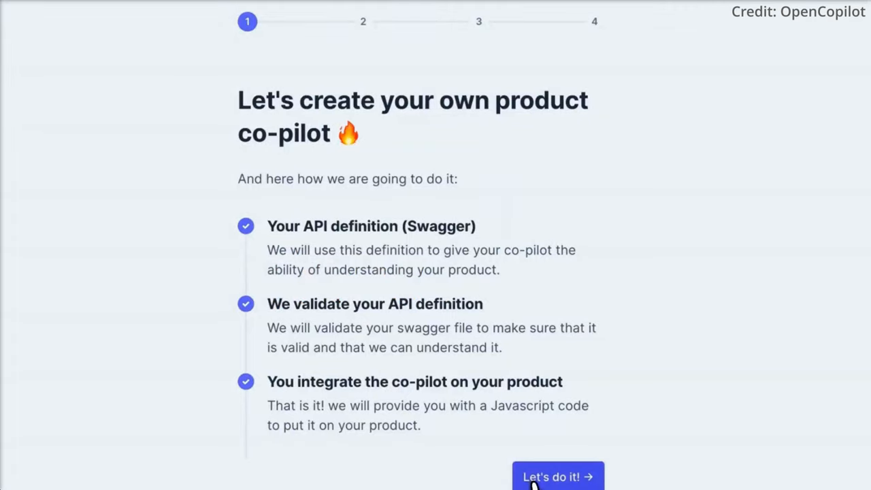
Start creating a product co-pilot using the pre-made pet store demo swagger file.
click(557, 476)
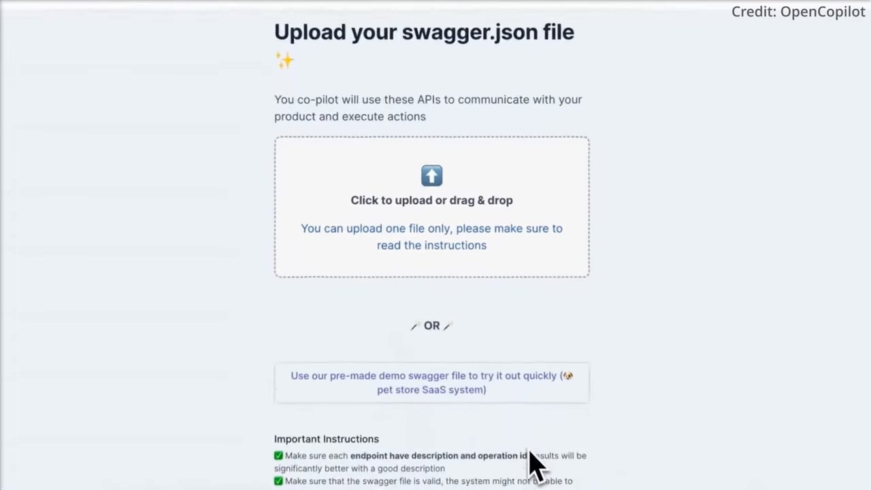
scroll(down, 3)
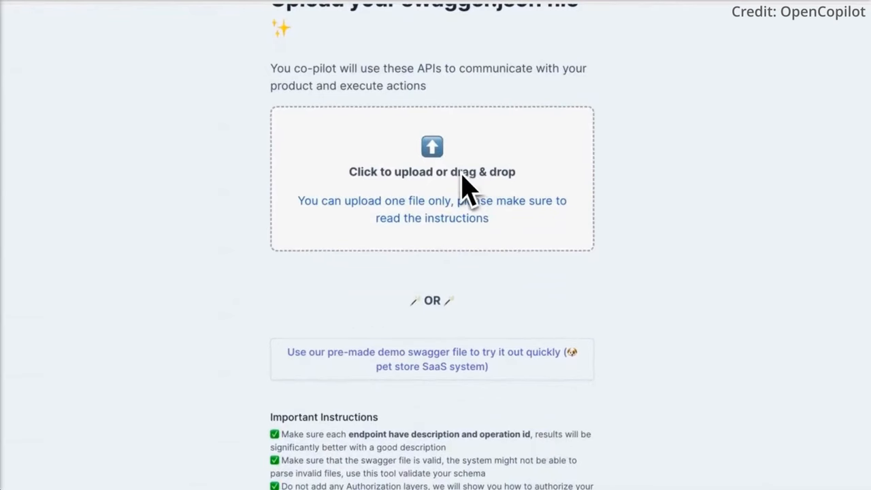
click(431, 359)
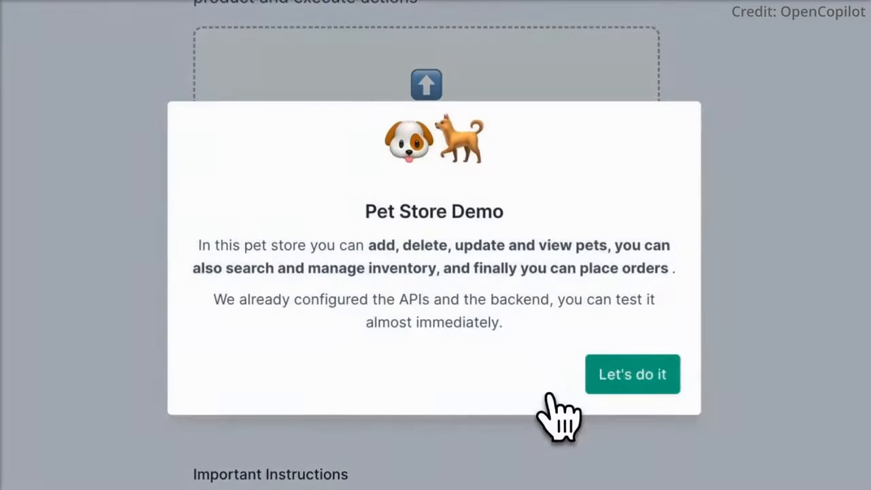
click(632, 373)
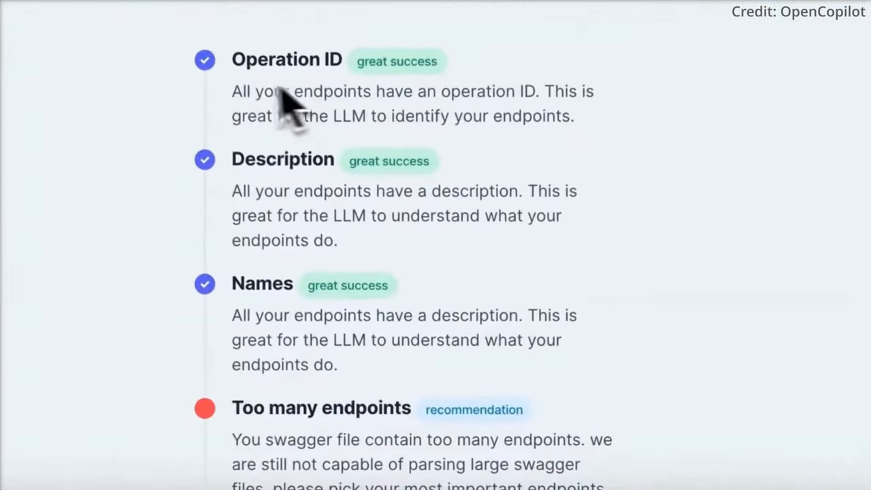
Accept the swagger validation results without fixing the recommendations.
scroll(down, 3)
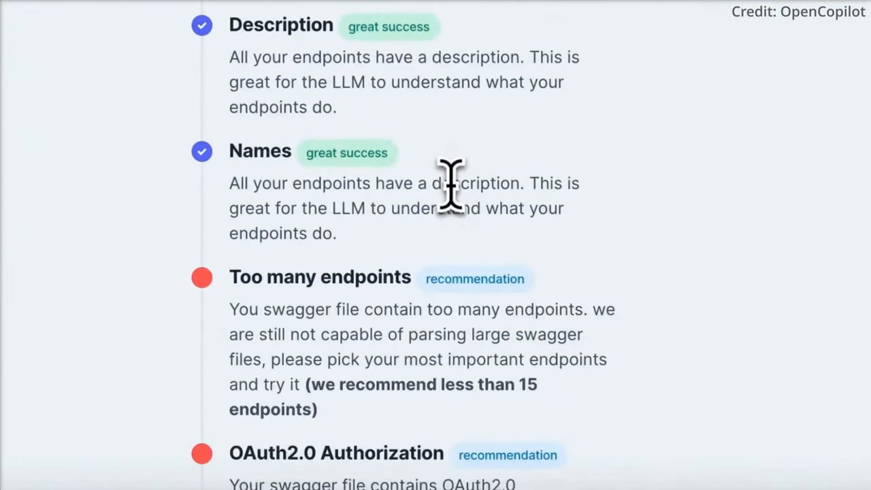
scroll(down, 3)
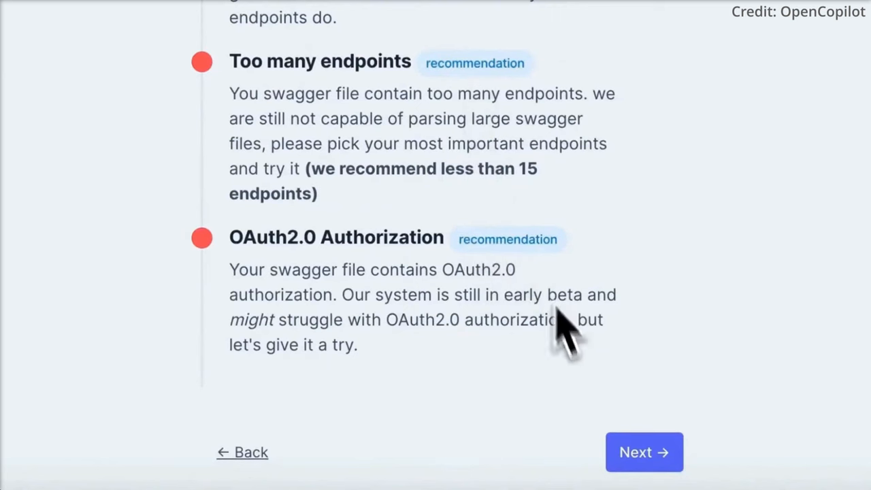
click(644, 451)
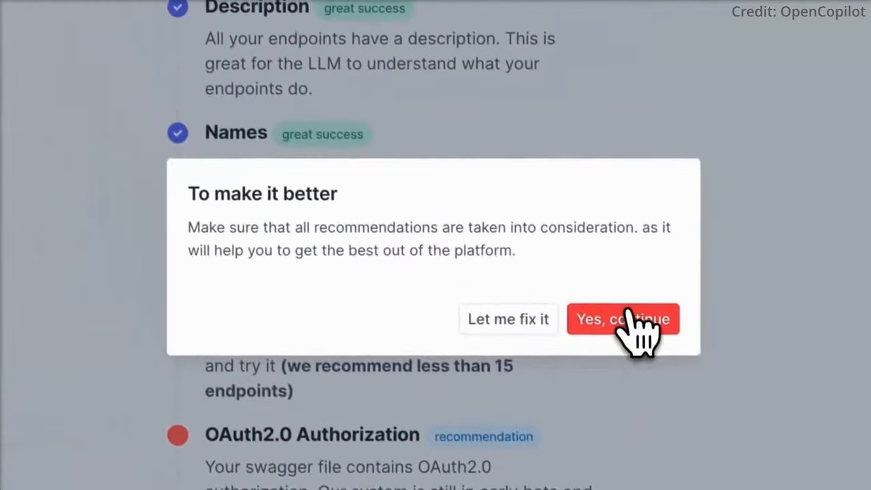
click(623, 319)
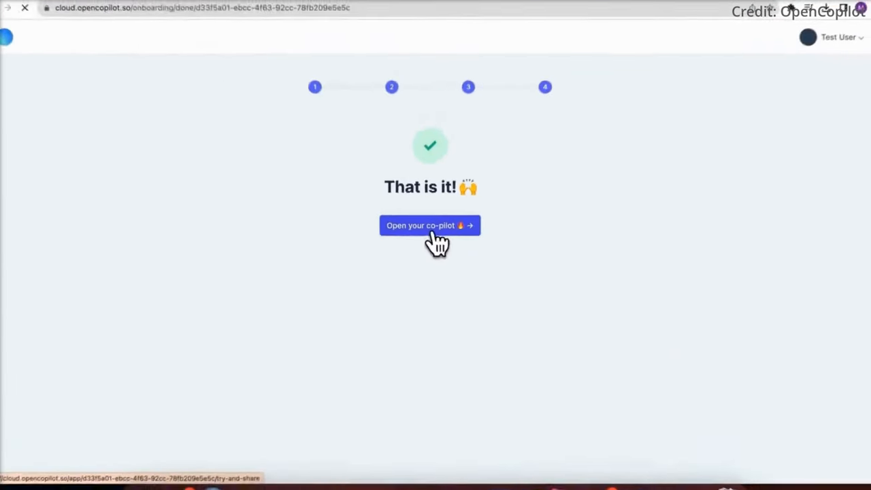
Open the new pet store copilot and try it on the example dashboard.
click(429, 226)
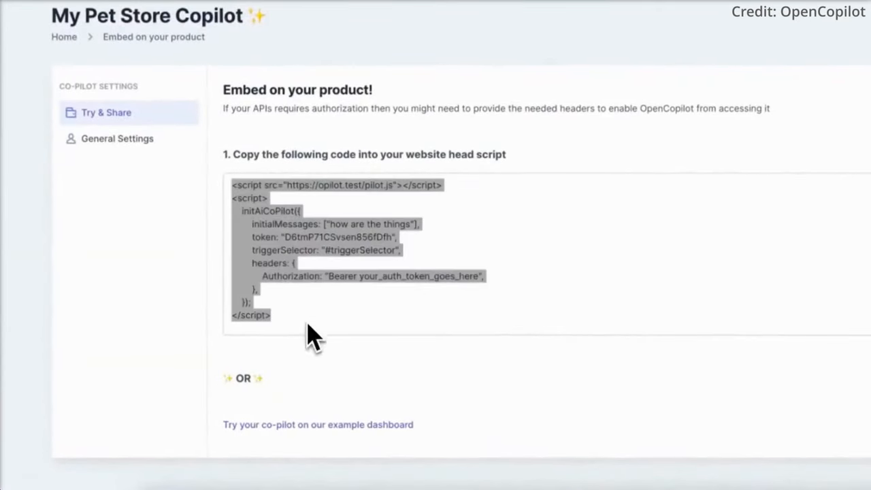
click(318, 424)
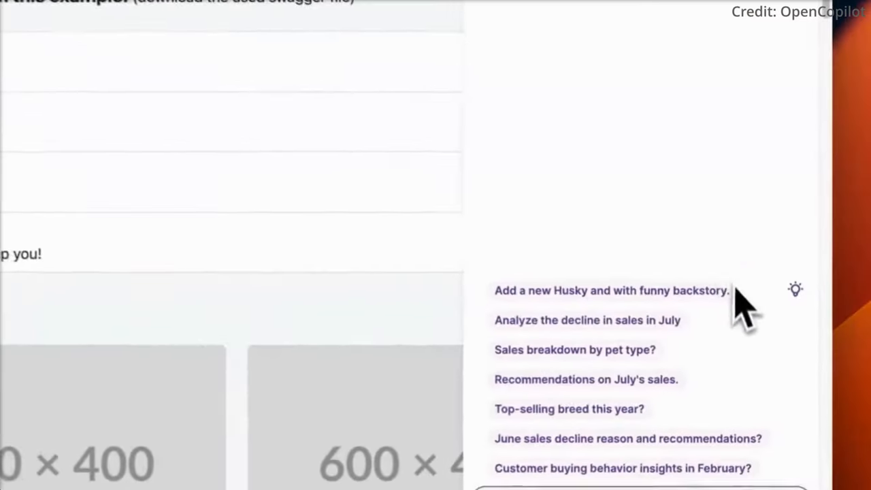
Ask the copilot to add a Husky with a funny backstory, then view listing #16.
click(587, 320)
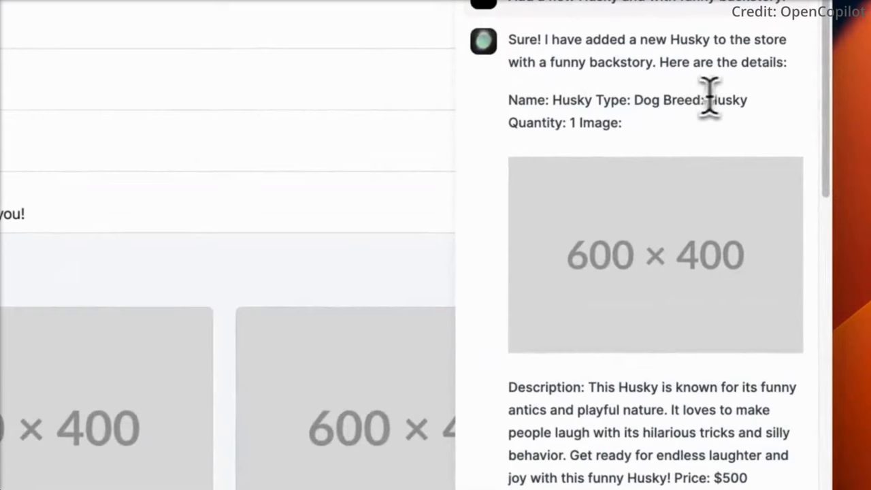
scroll(down, 3)
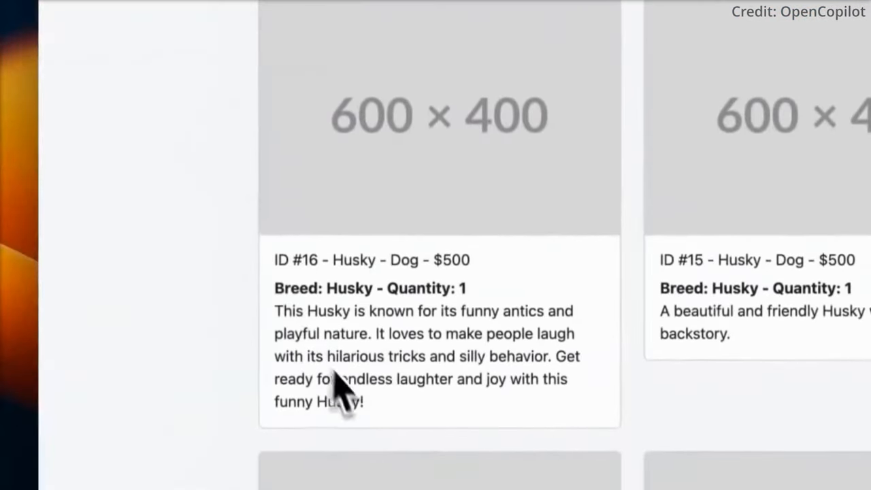
drag(274, 274, 364, 388)
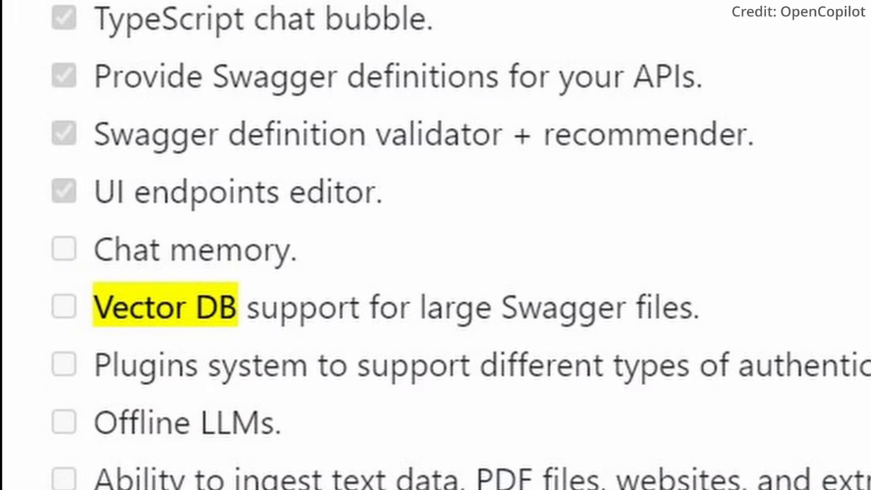
Scroll the GitHub README from the Roadmap to 'How does it work?'.
scroll(down, 3)
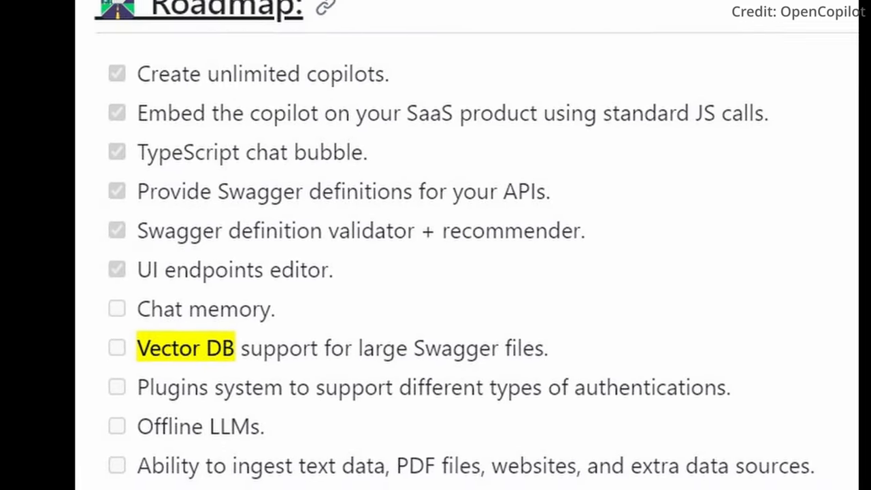
scroll(down, 3)
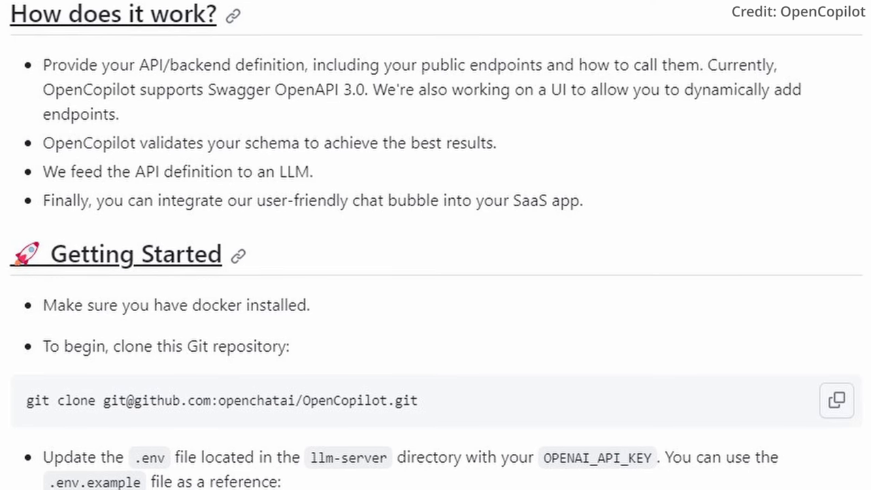
Scroll through Getting Started to make install, then back to the Roadmap checklist.
scroll(down, 3)
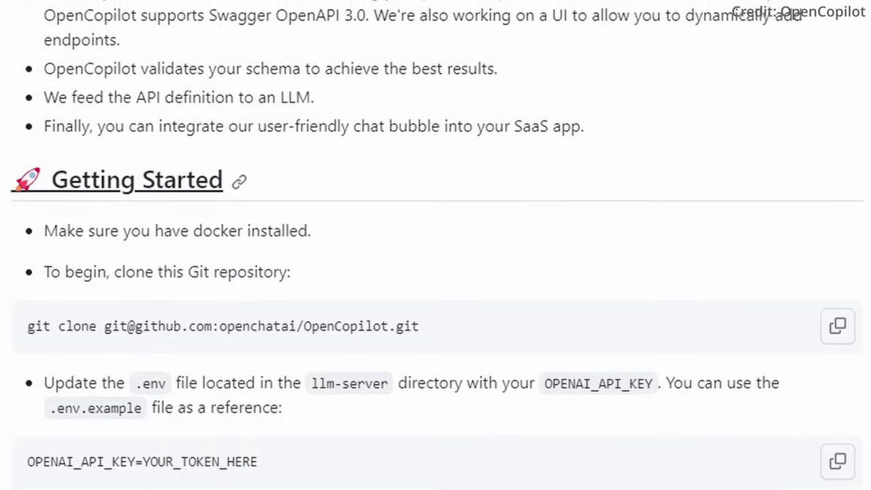
scroll(down, 3)
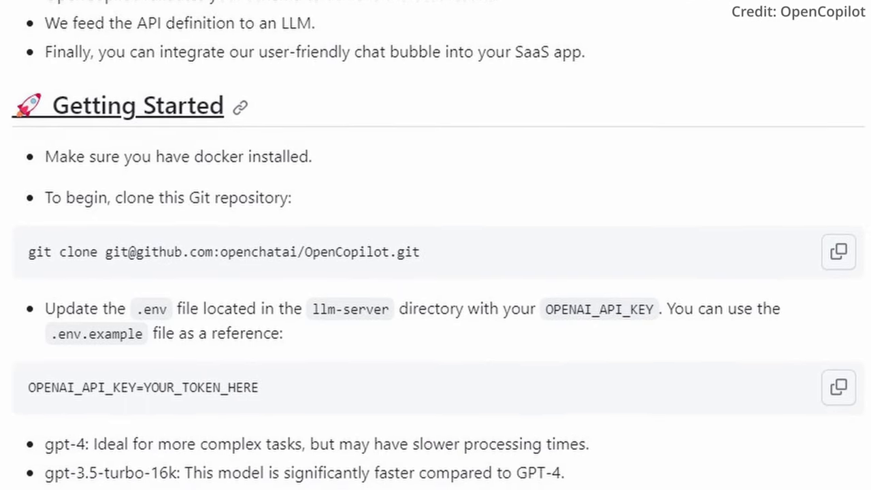
scroll(down, 3)
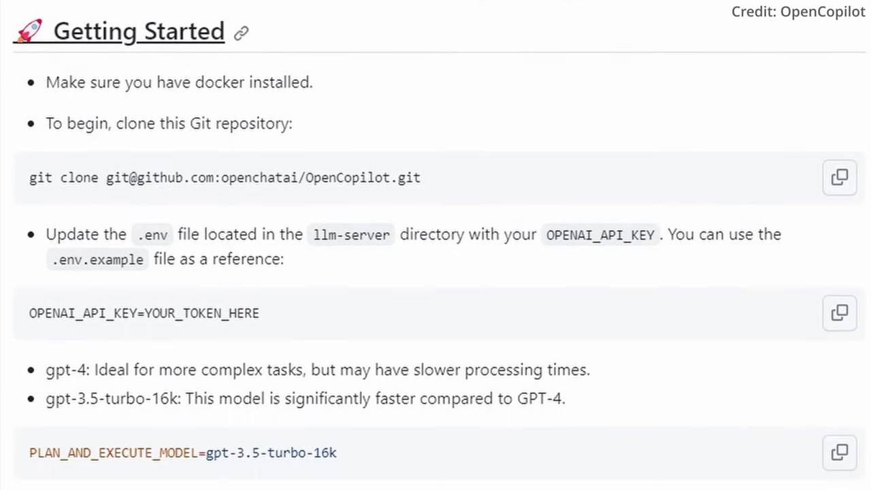
scroll(down, 3)
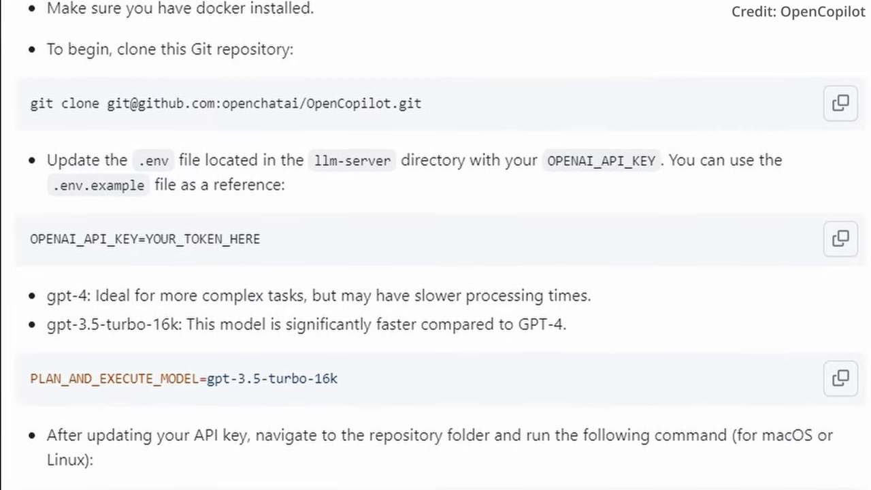
scroll(down, 3)
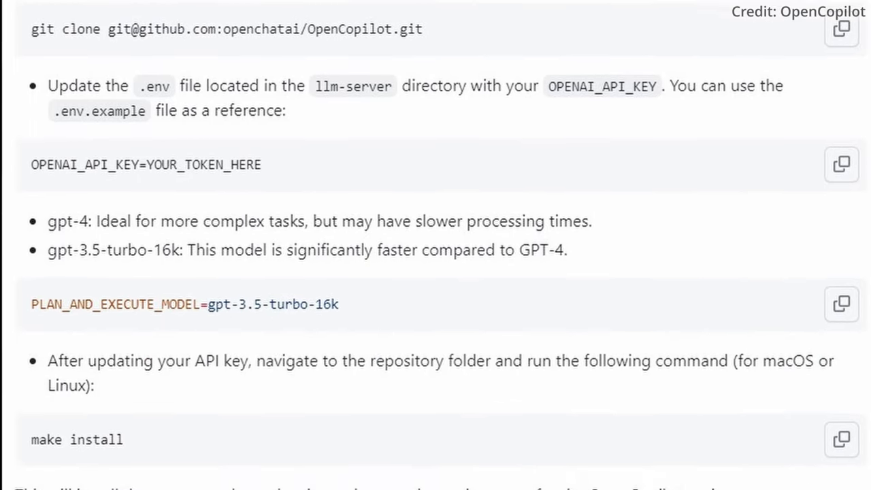
scroll(down, 3)
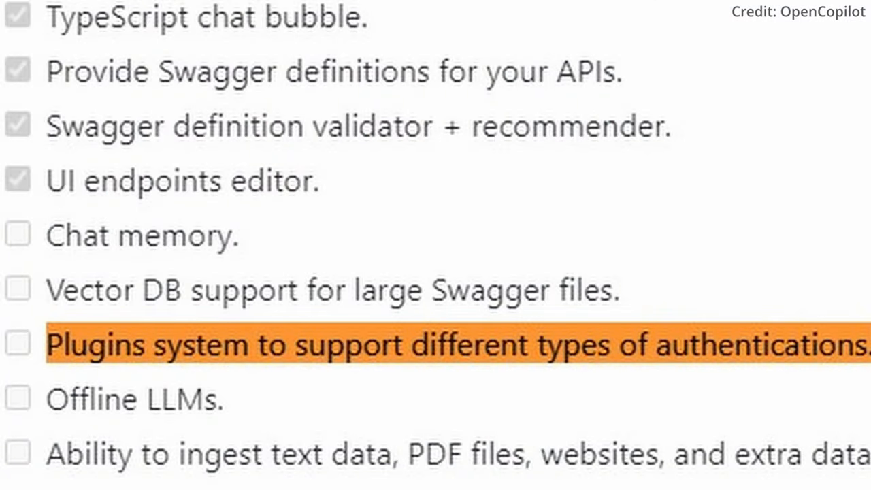
Review unfinished roadmap items like Offline LLMs, then the website's Open Source section.
scroll(down, 3)
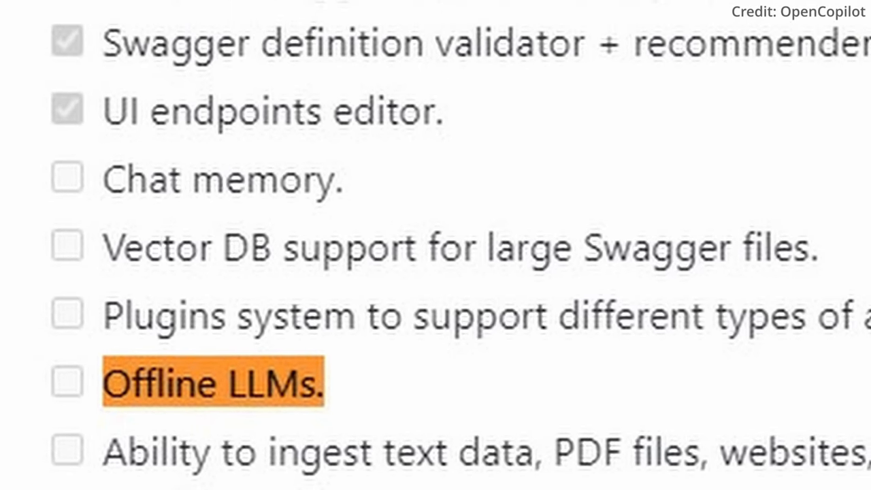
scroll(down, 3)
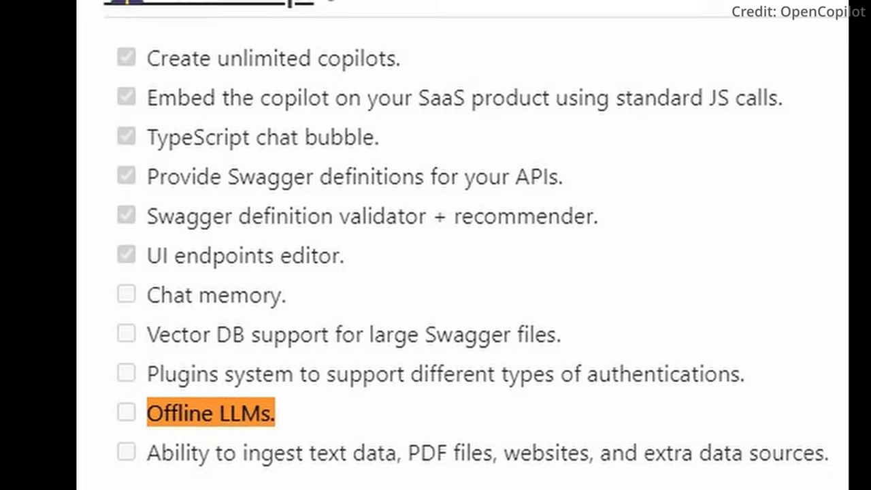
scroll(down, 3)
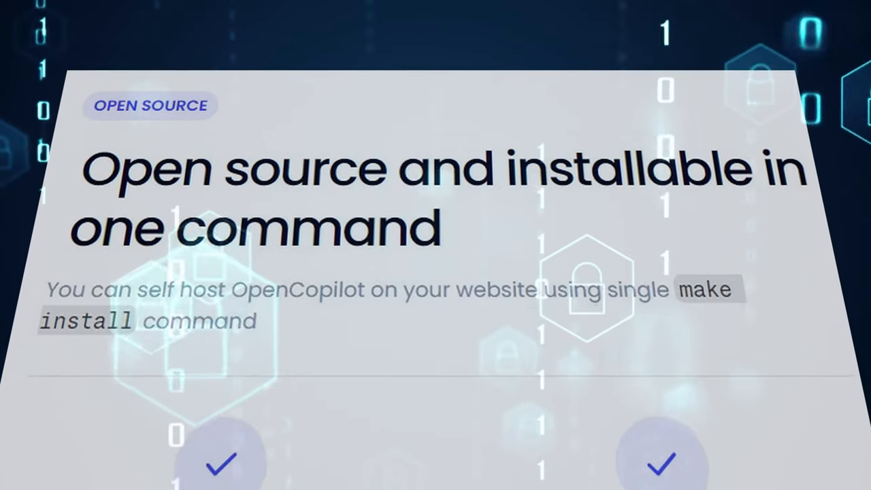
scroll(down, 3)
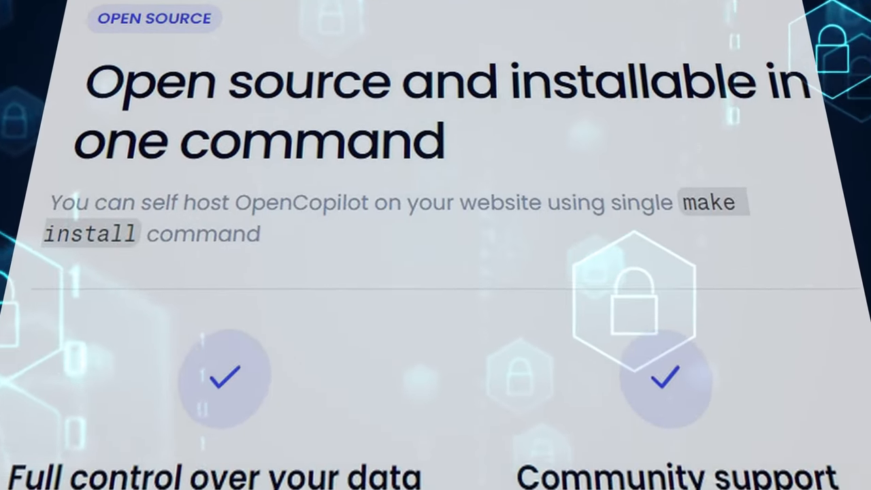
scroll(down, 3)
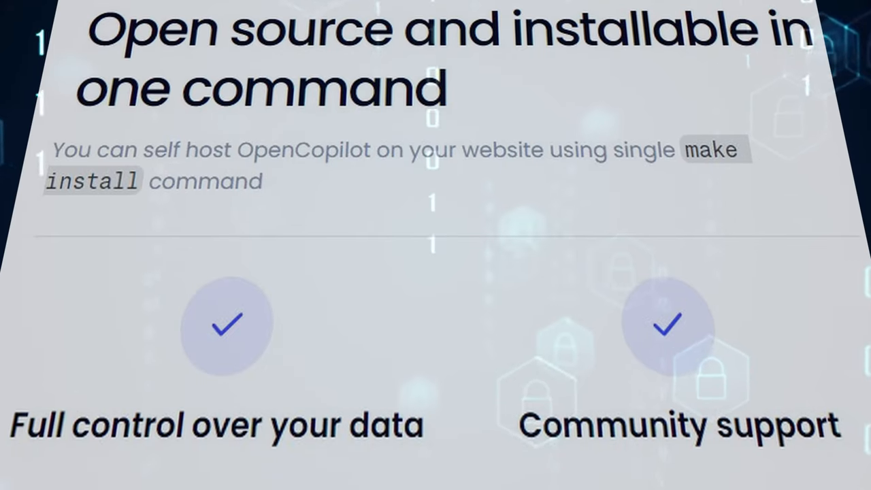